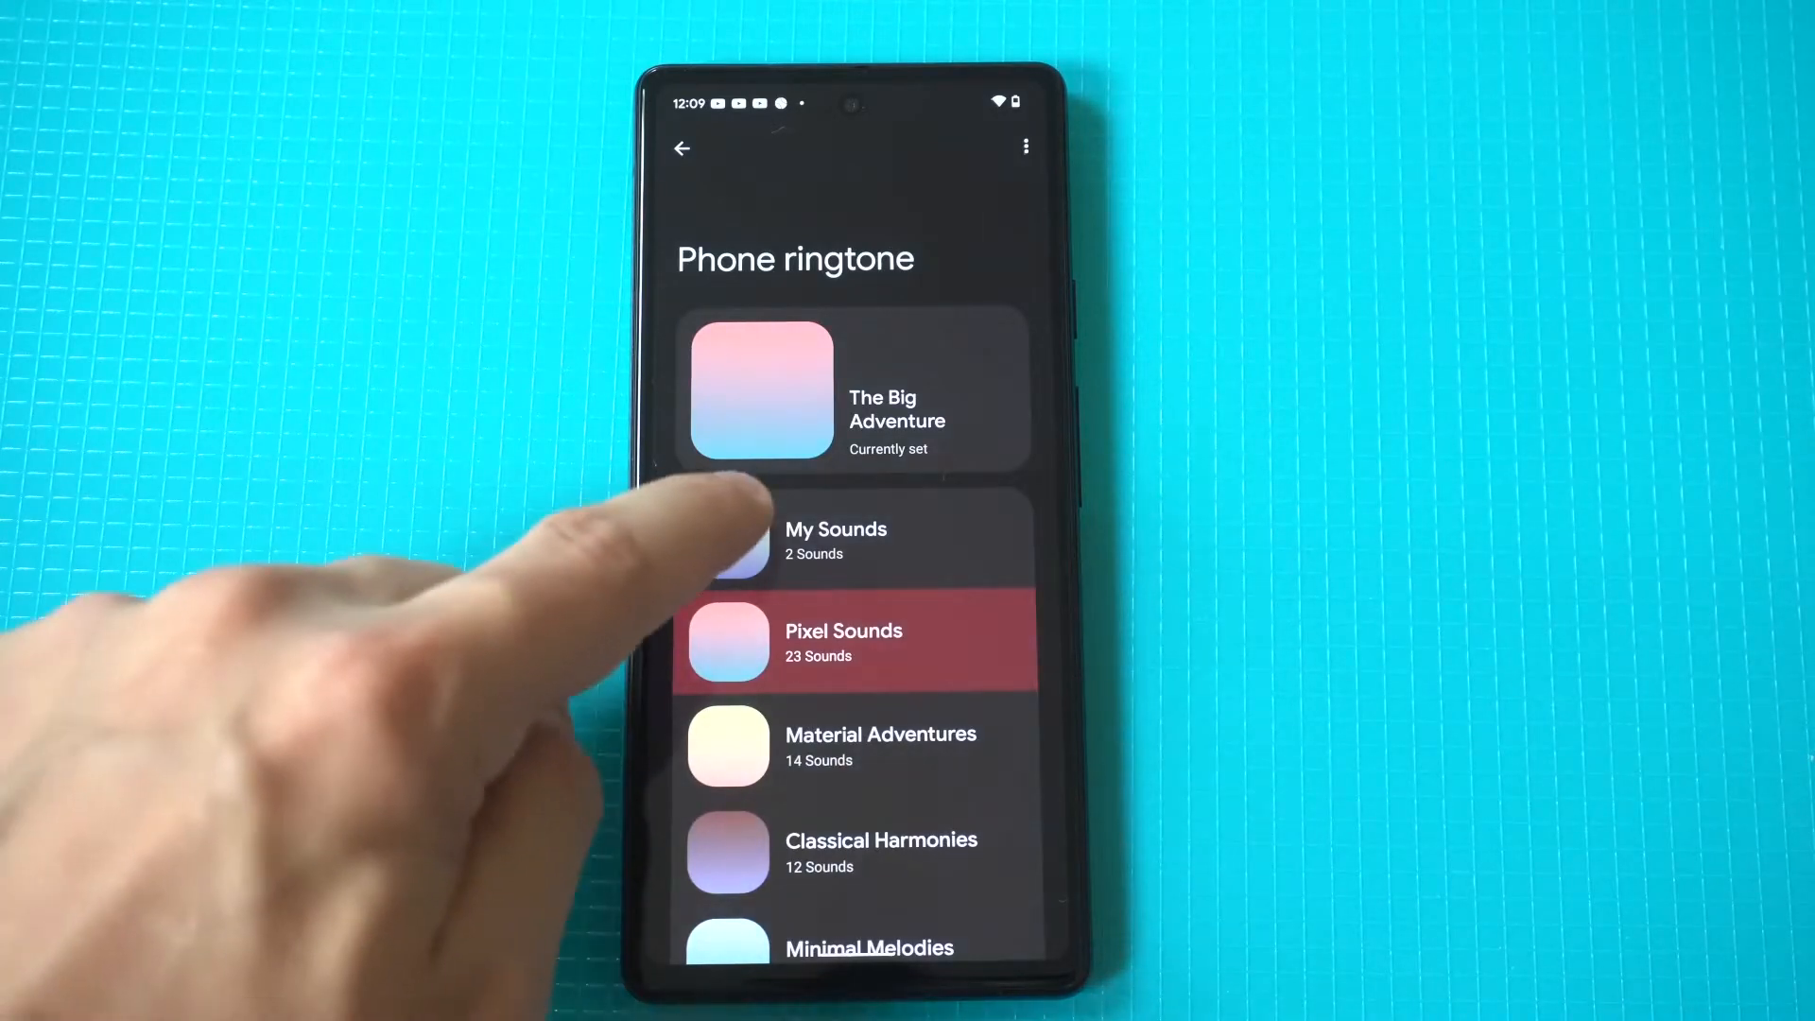
Step: Choose Been Had (Instrumental Version) from the My Sounds collection as the ringtone
click(835, 540)
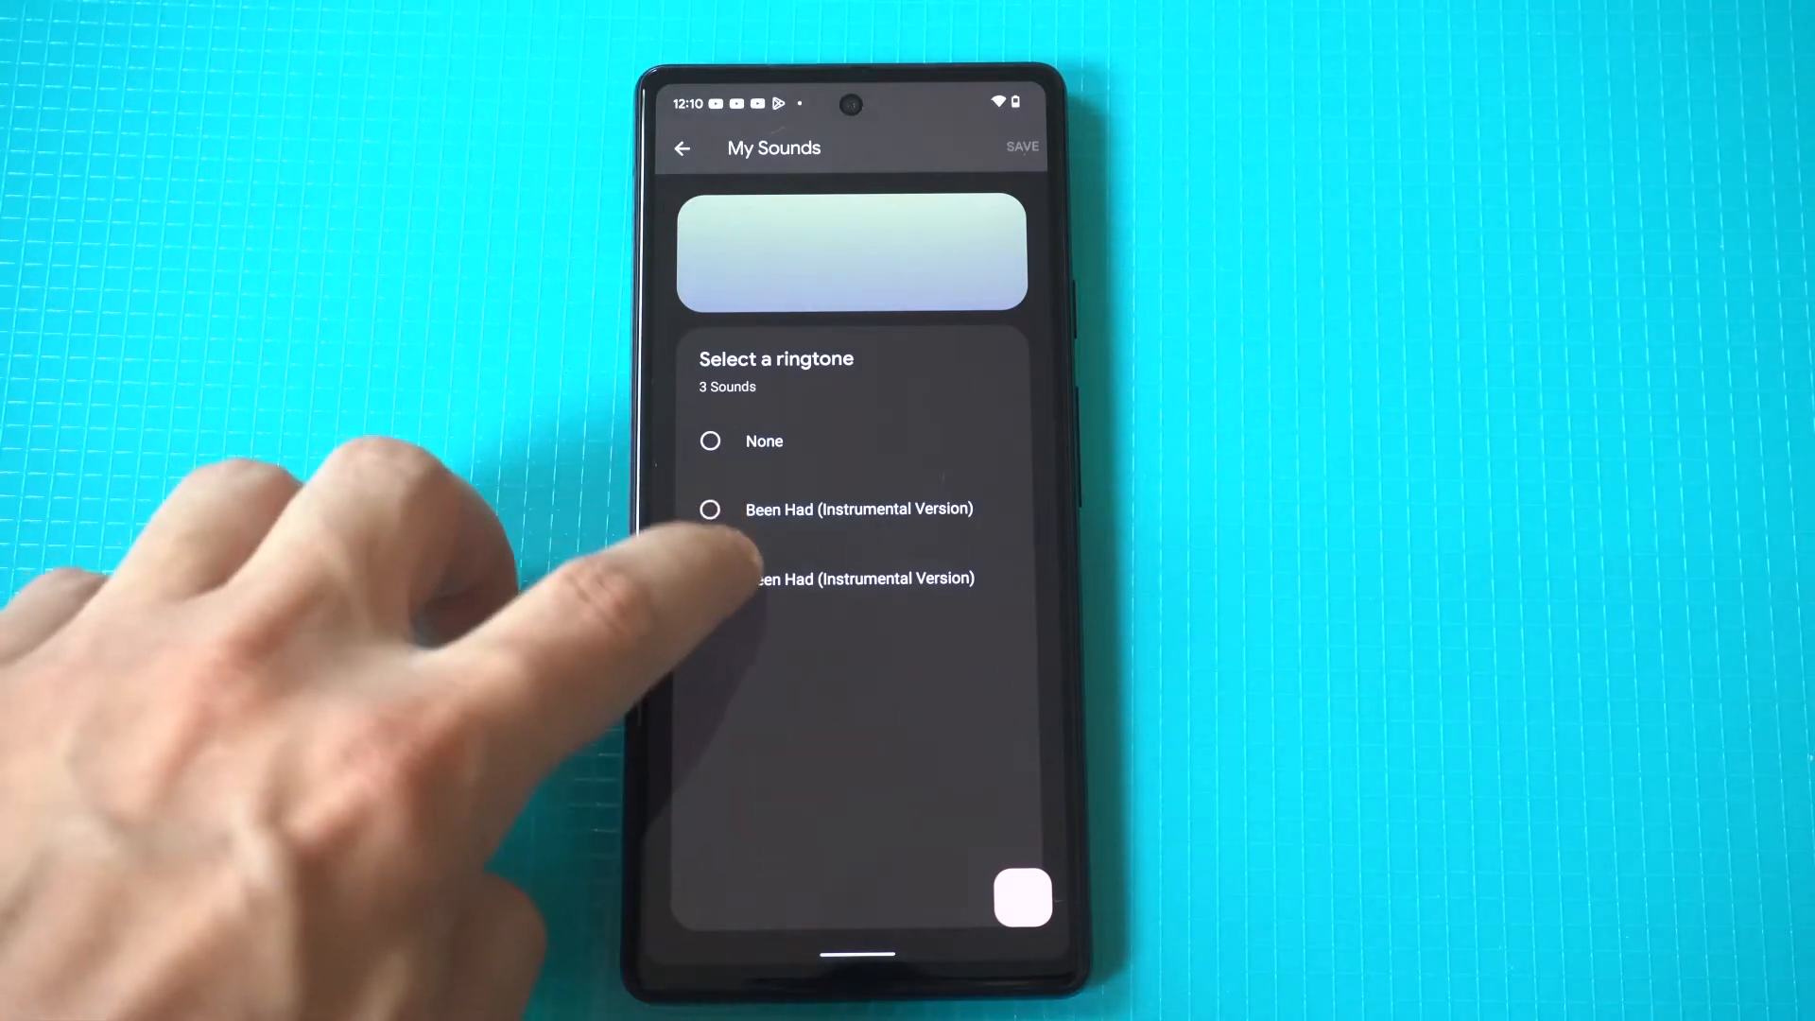
click(711, 578)
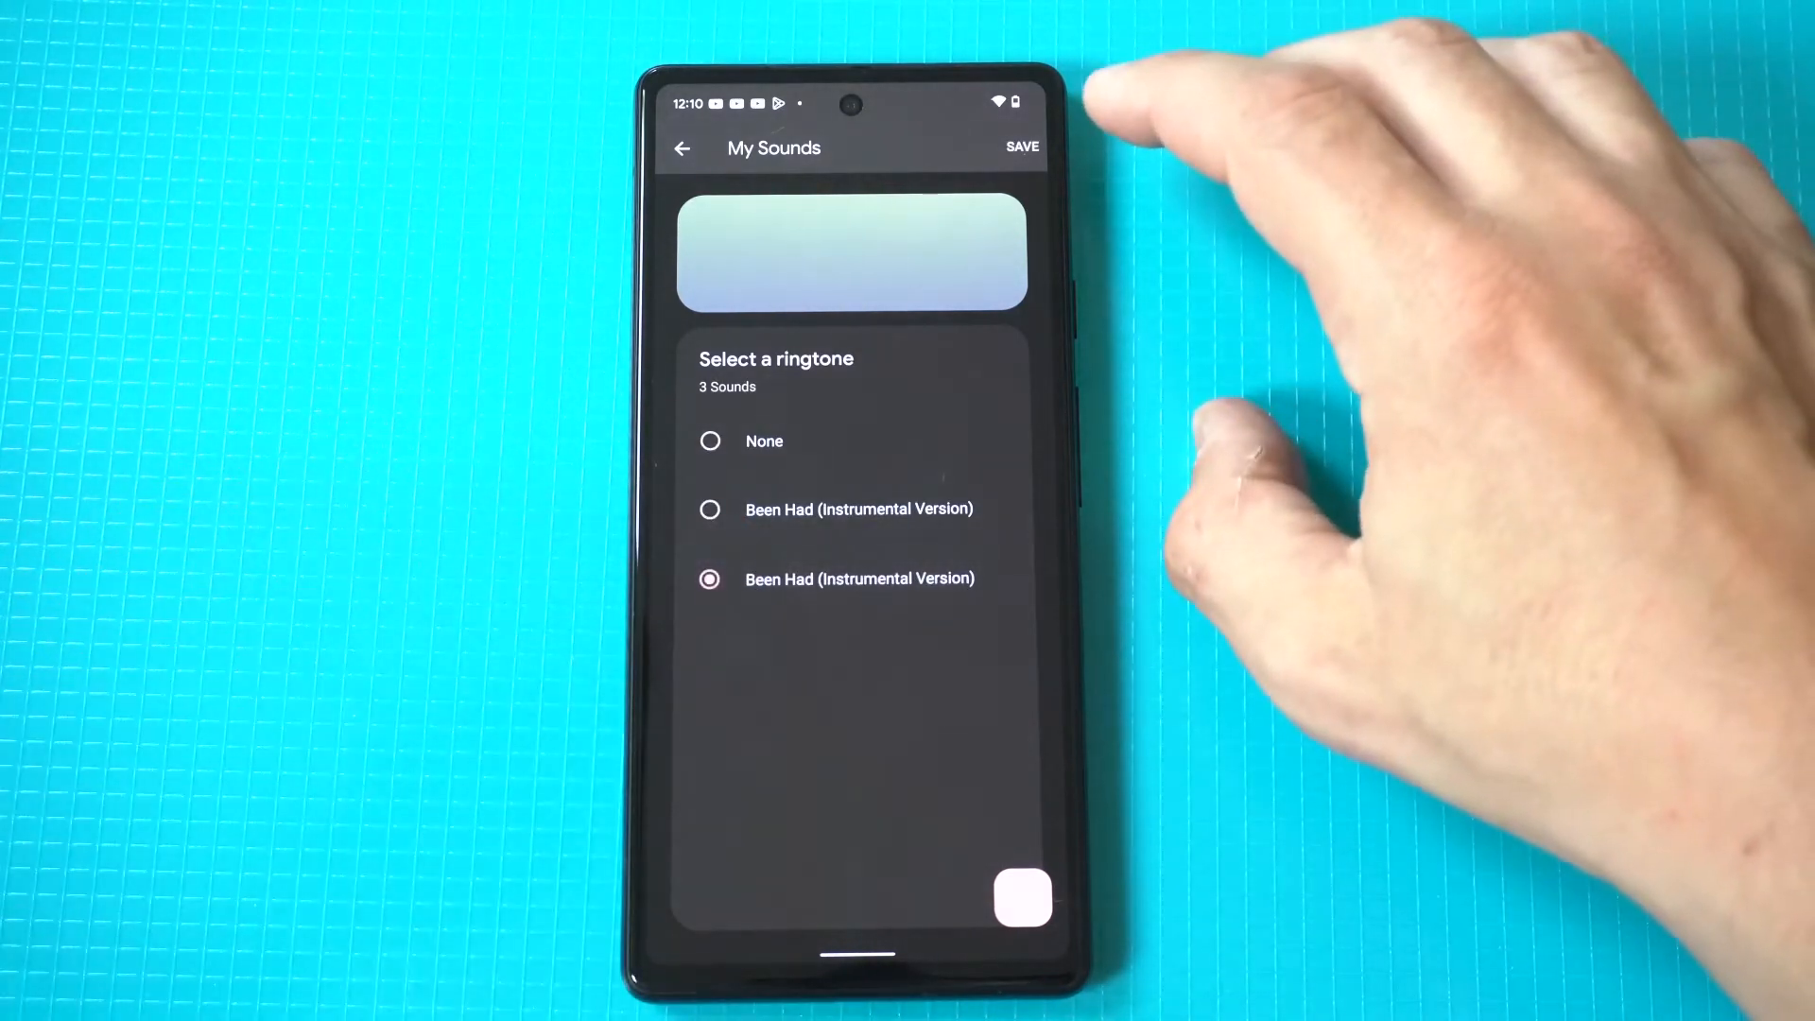